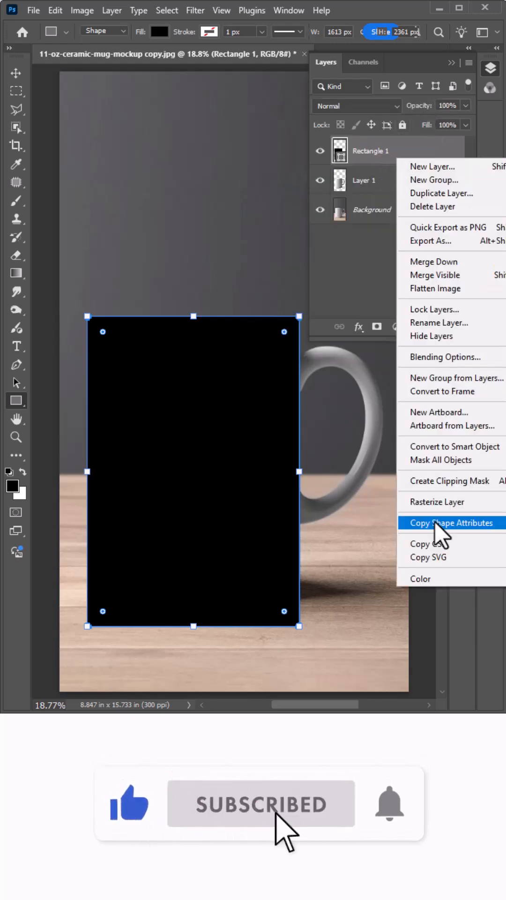
Step: Convert Rectangle 1 to a smart object, clip it to the mug and set Overlay blending
left_click(452, 522)
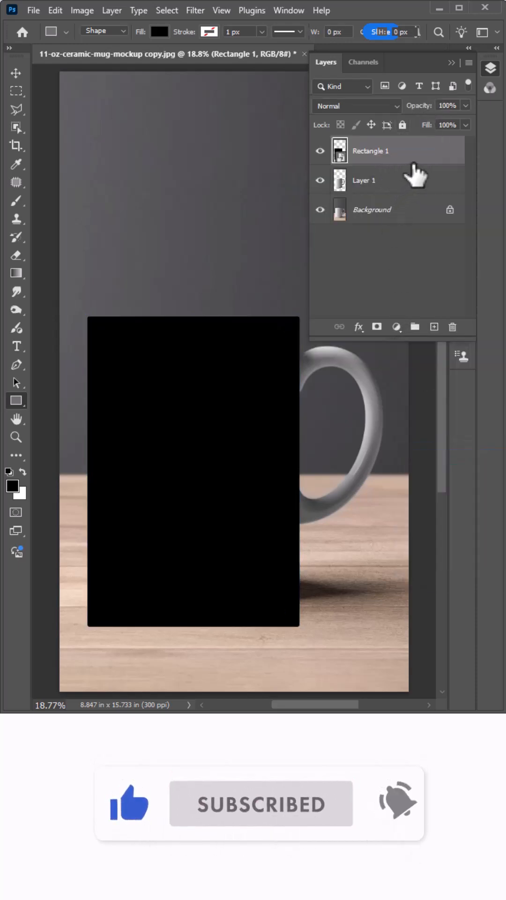
left_click(356, 106)
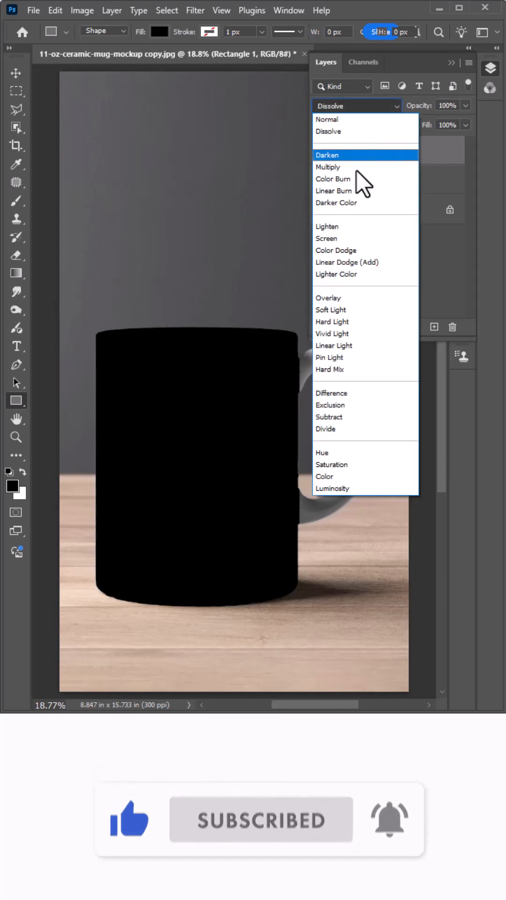
left_click(329, 298)
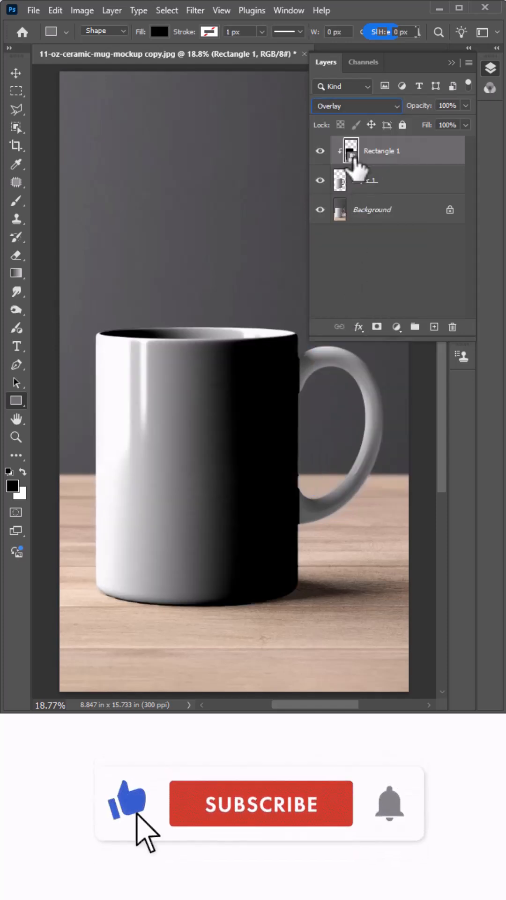
left_click(34, 11)
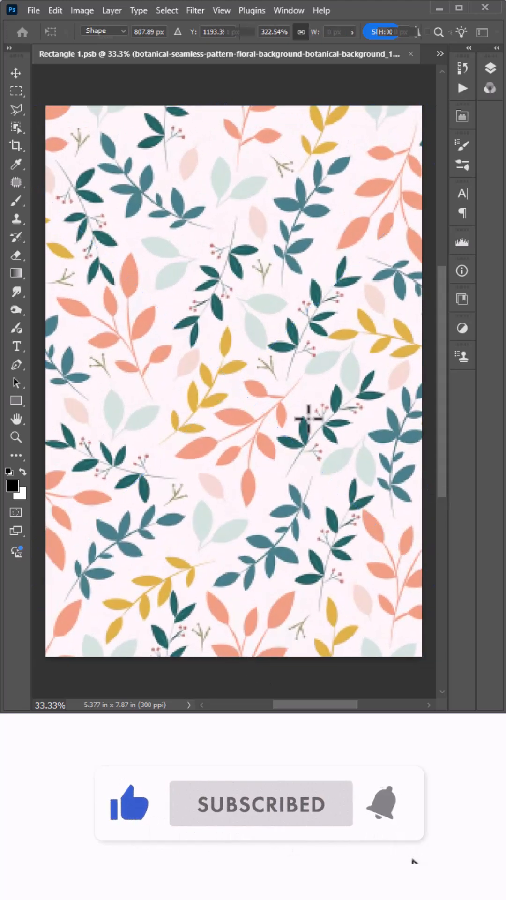
Step: Commit the placed floral pattern inside Rectangle 1.psb and return to the mug document
left_click(16, 400)
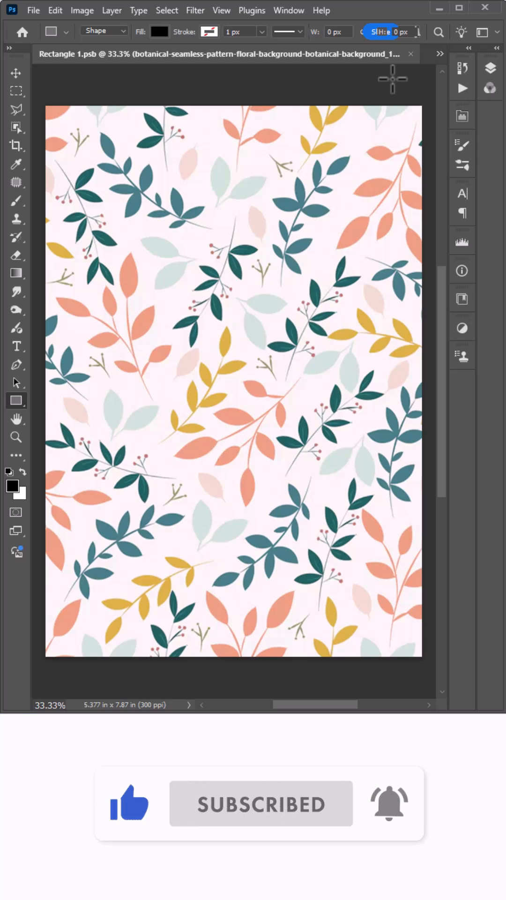
right_click(381, 150)
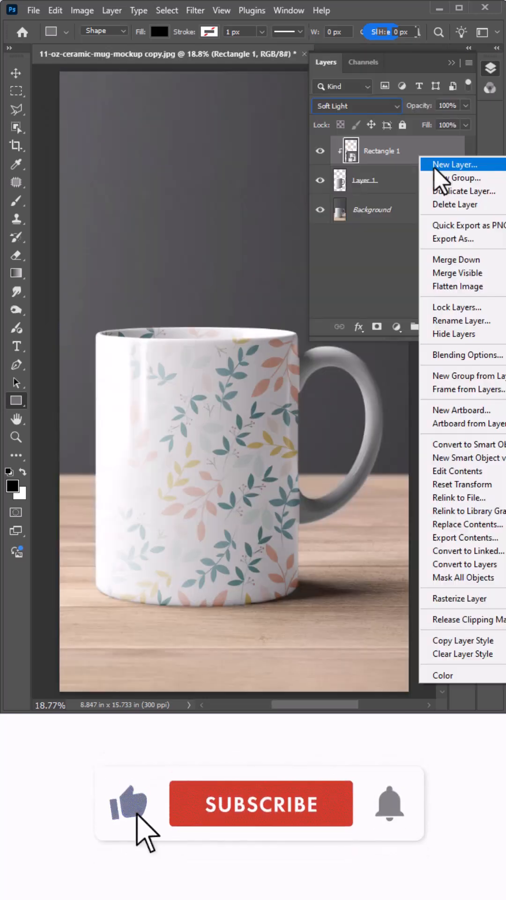
mouse_move(462, 598)
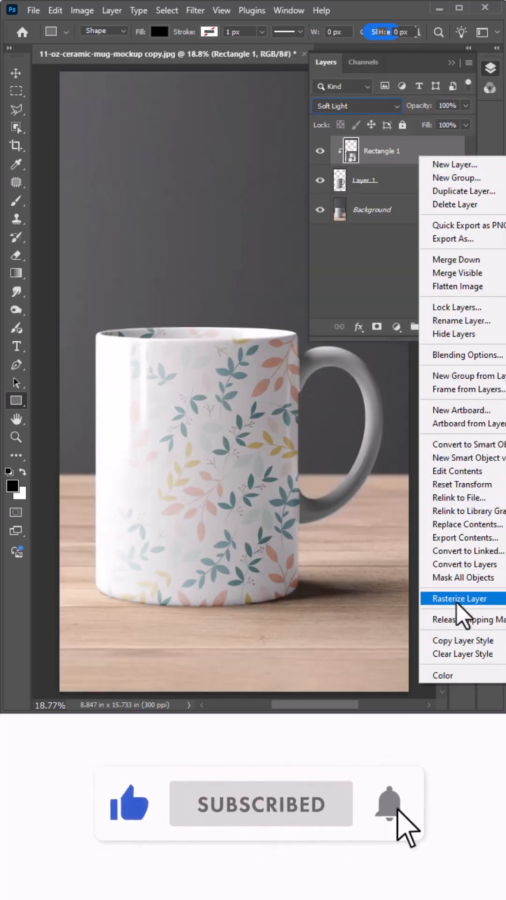
left_click(465, 354)
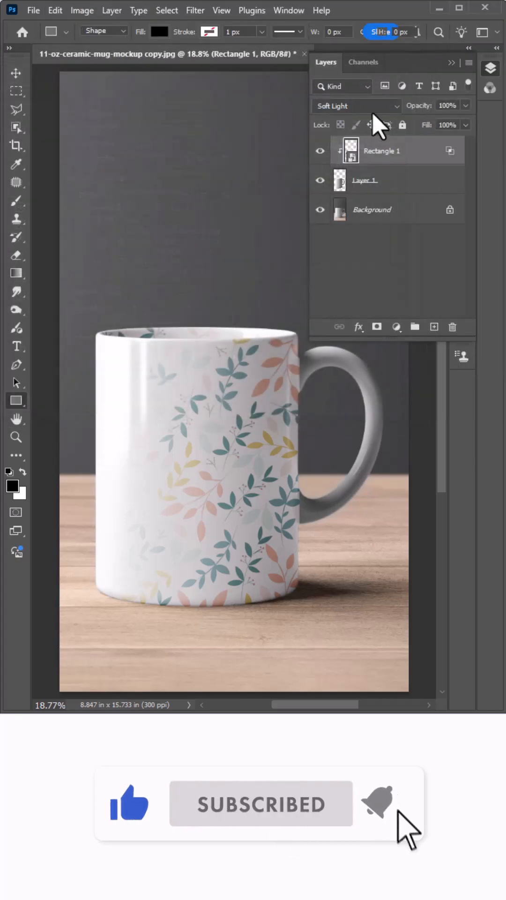
Step: Set the pattern layer's blend mode to Multiply for a bolder floral print
left_click(356, 105)
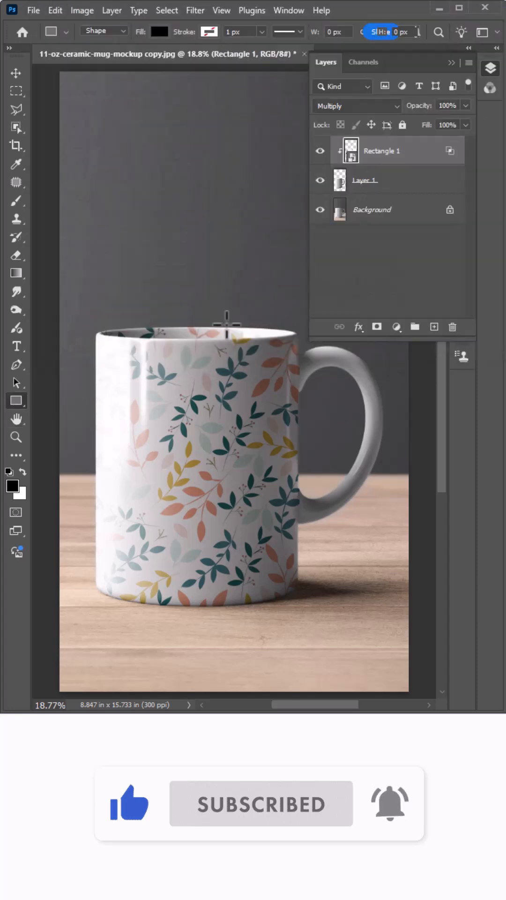
left_click(16, 73)
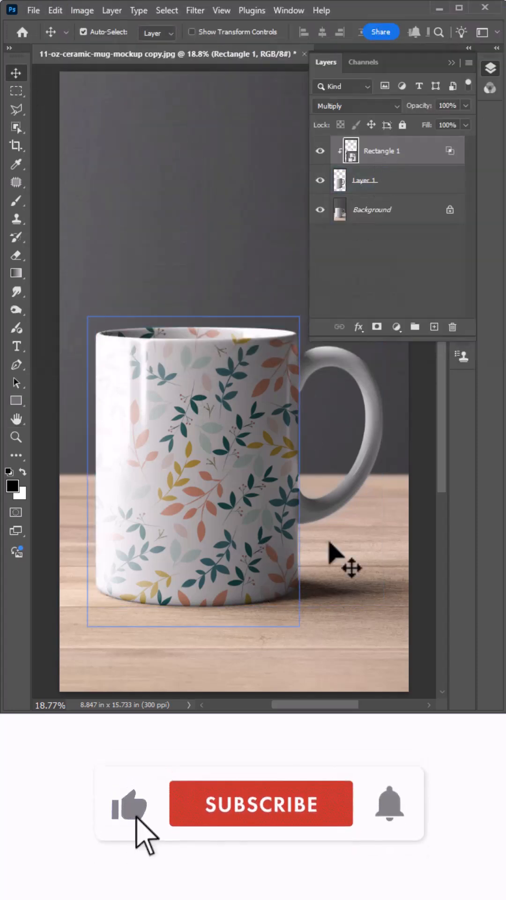